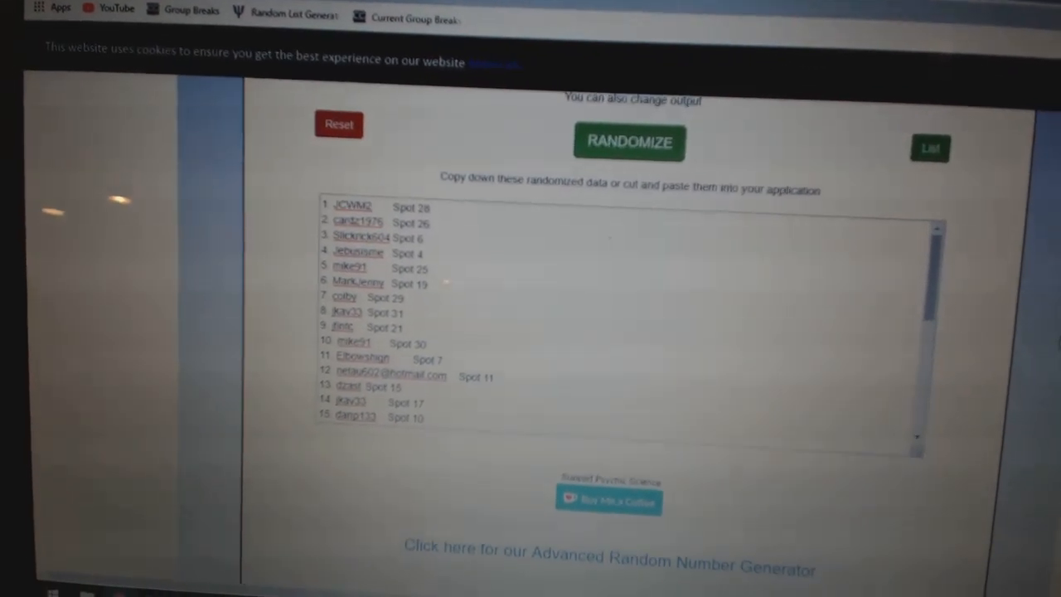
Step: Reshuffle the 31 participants with spot numbers and check the shuffled output
click(628, 140)
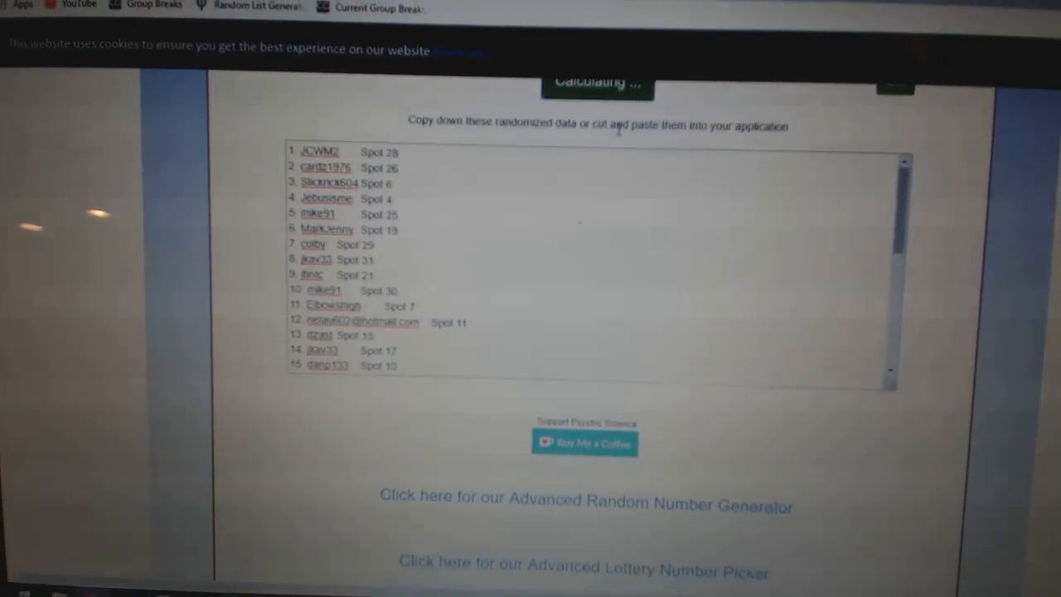
click(596, 83)
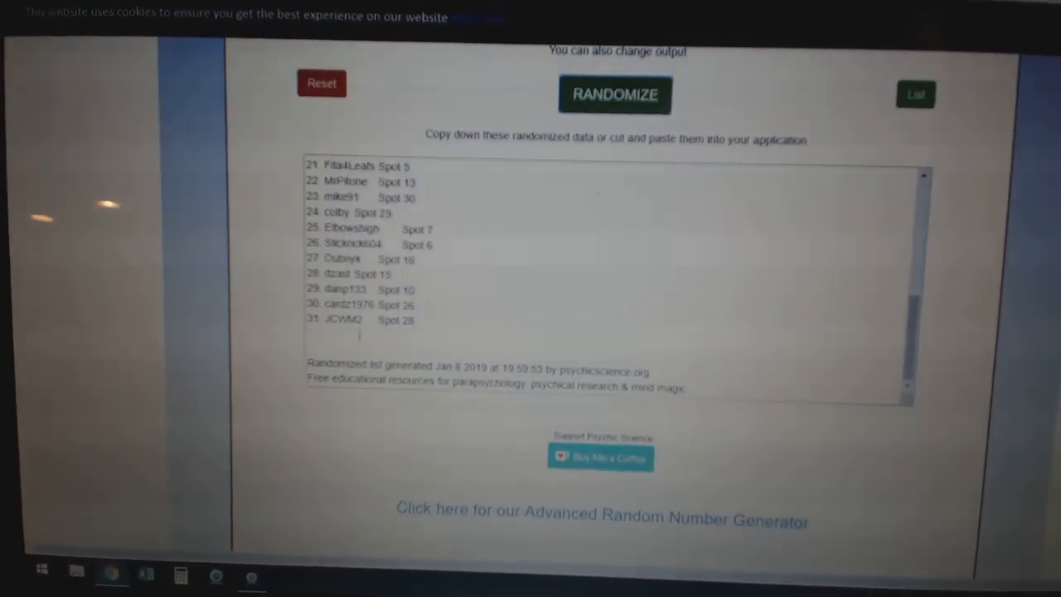
click(613, 96)
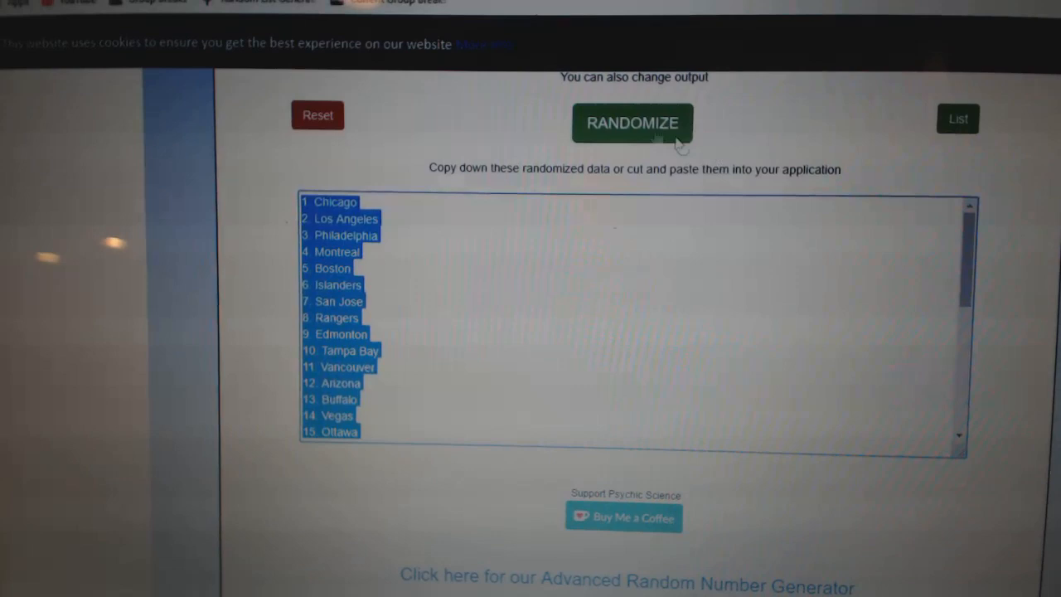
Step: Reshuffle the team list into a new random order
click(632, 122)
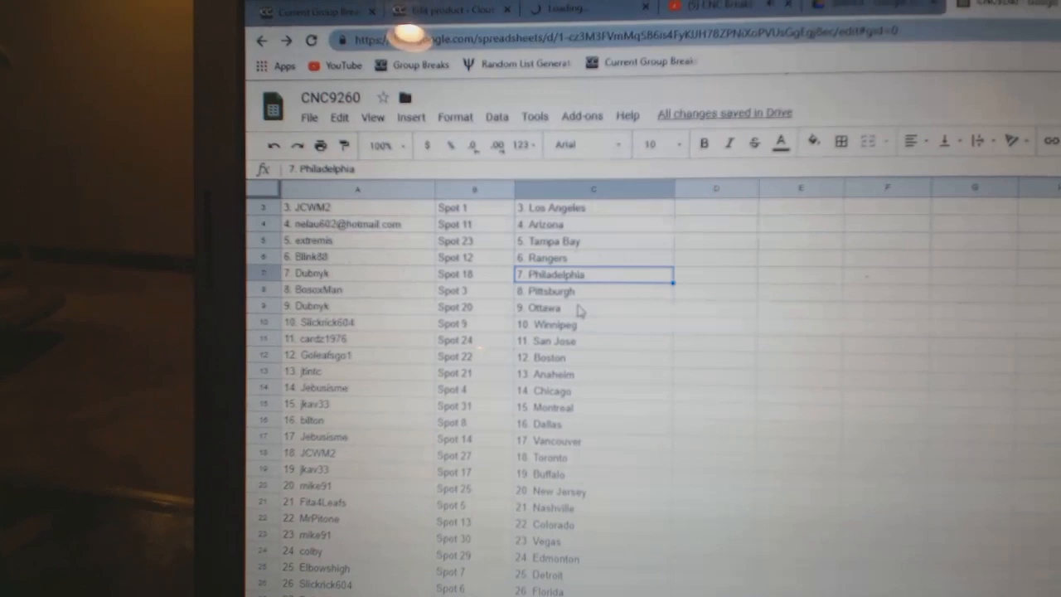
click(594, 337)
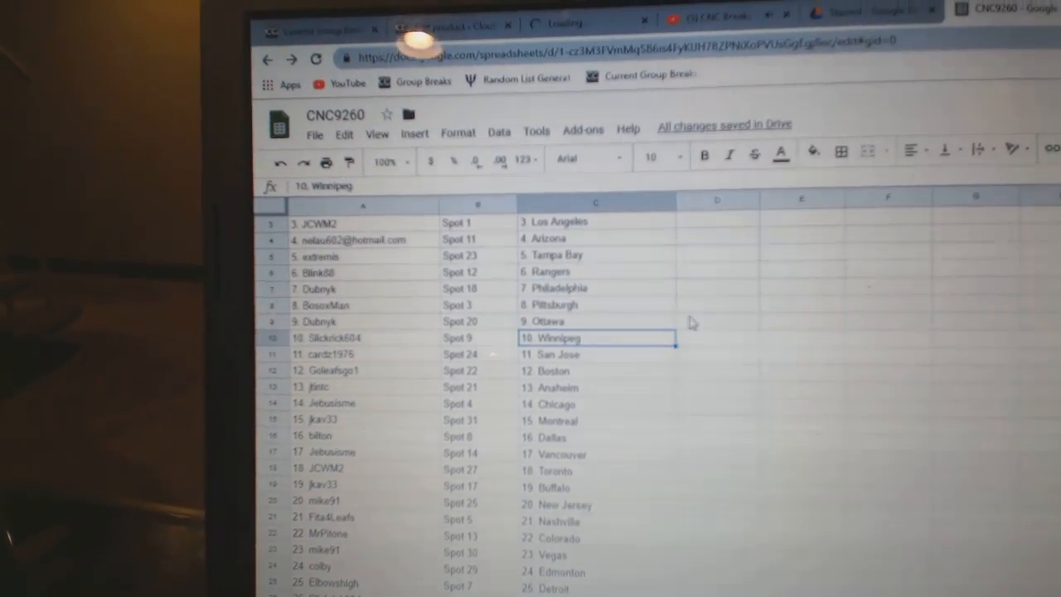
scroll(down, 3)
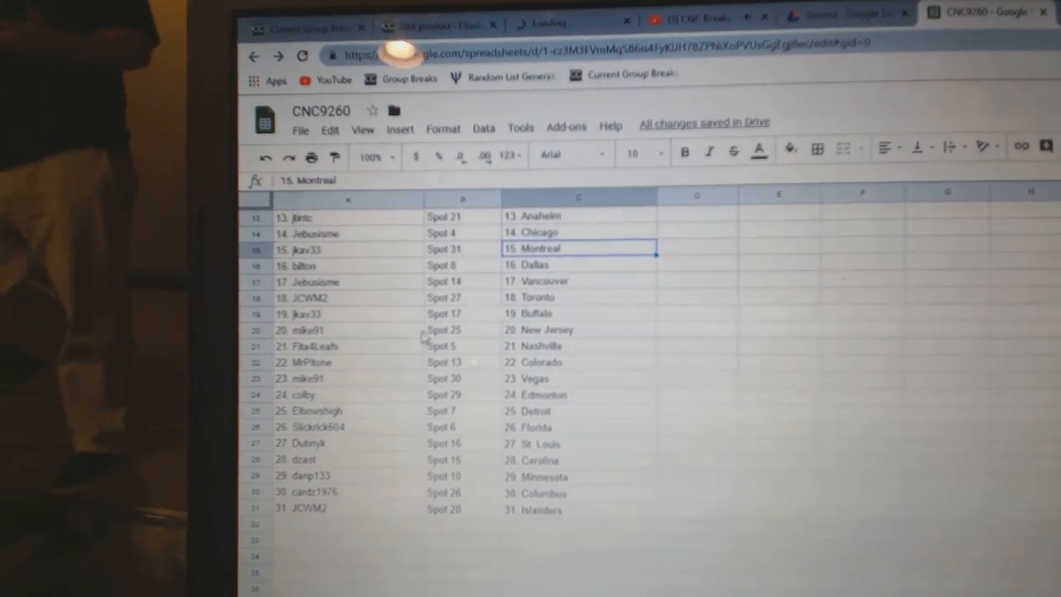
click(567, 346)
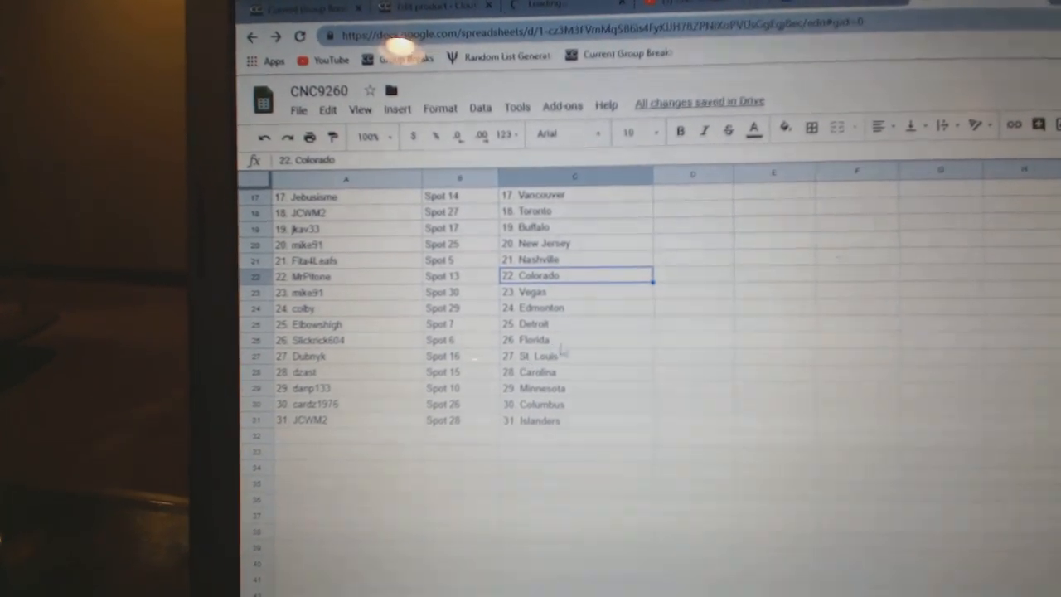
click(575, 343)
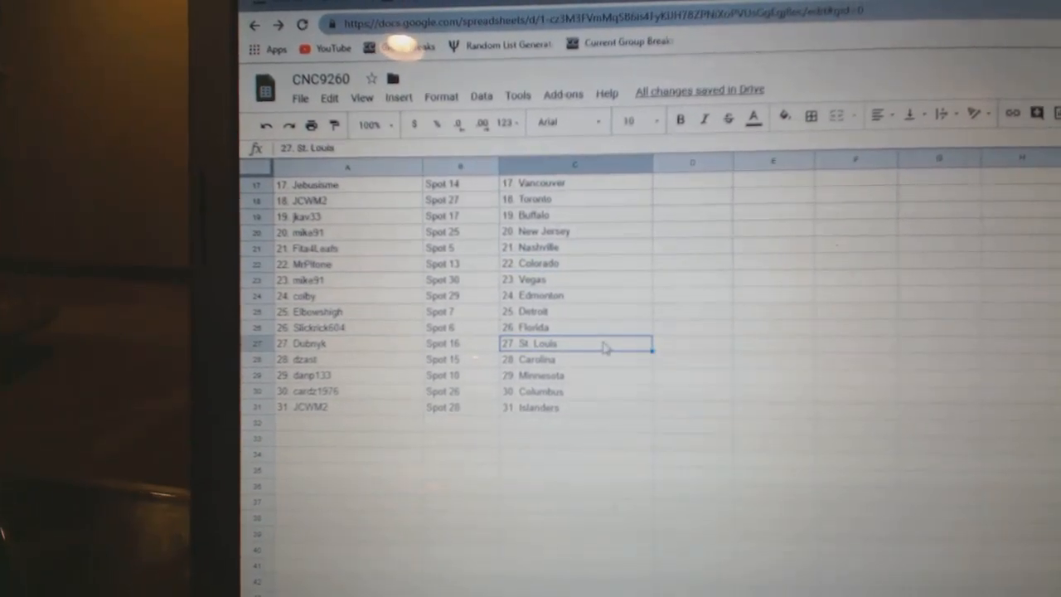